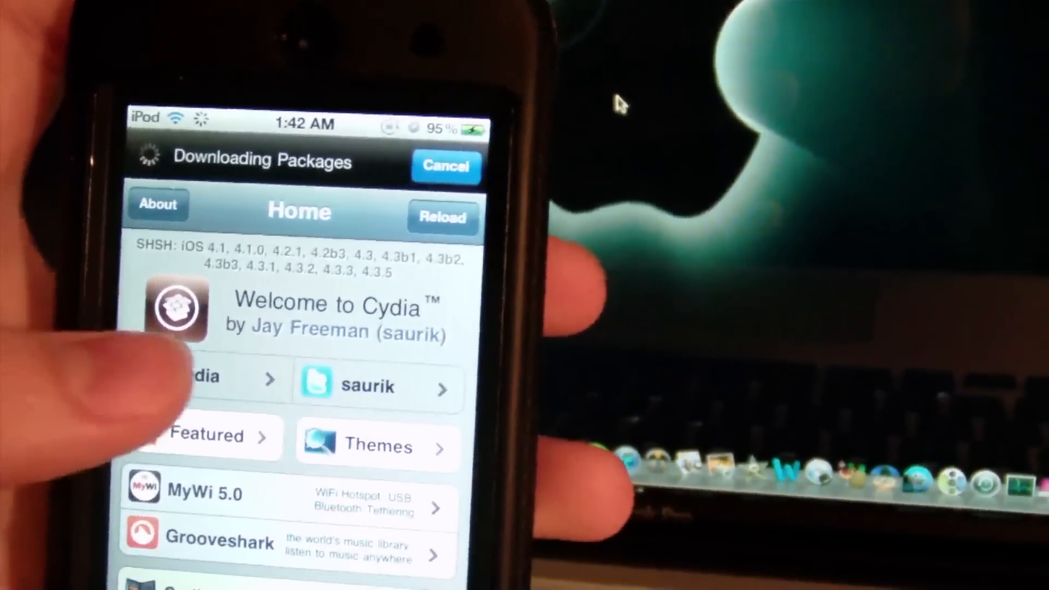
mouse_move(568, 127)
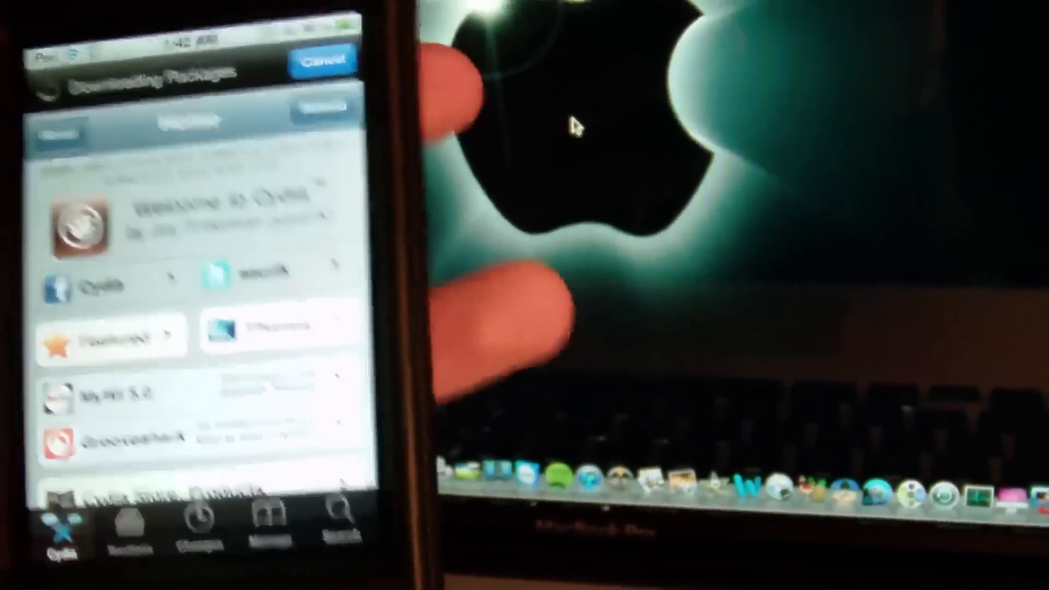